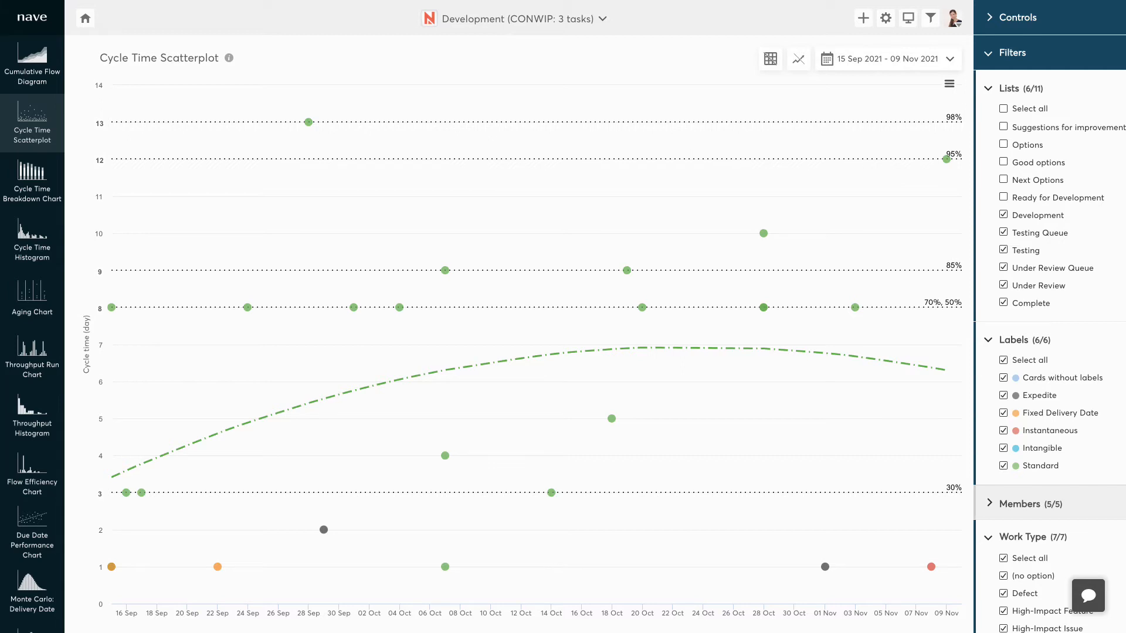
Step: Show the Cycle Time Breakdown chart with percentage labels and its per-stage pie breakdown
left_click(949, 84)
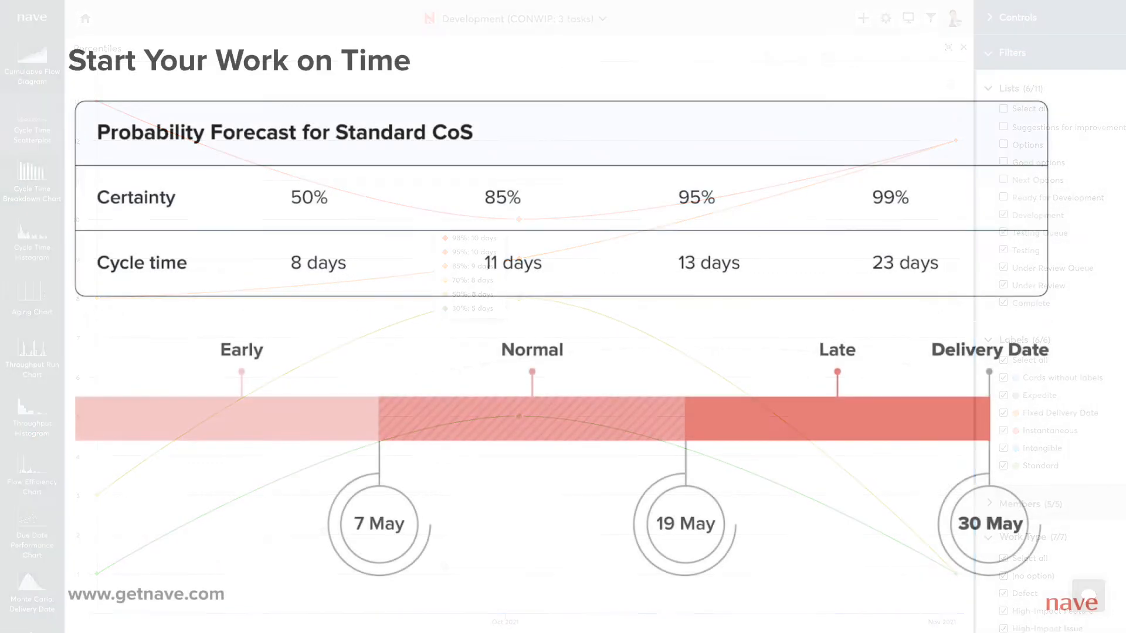
left_click(32, 179)
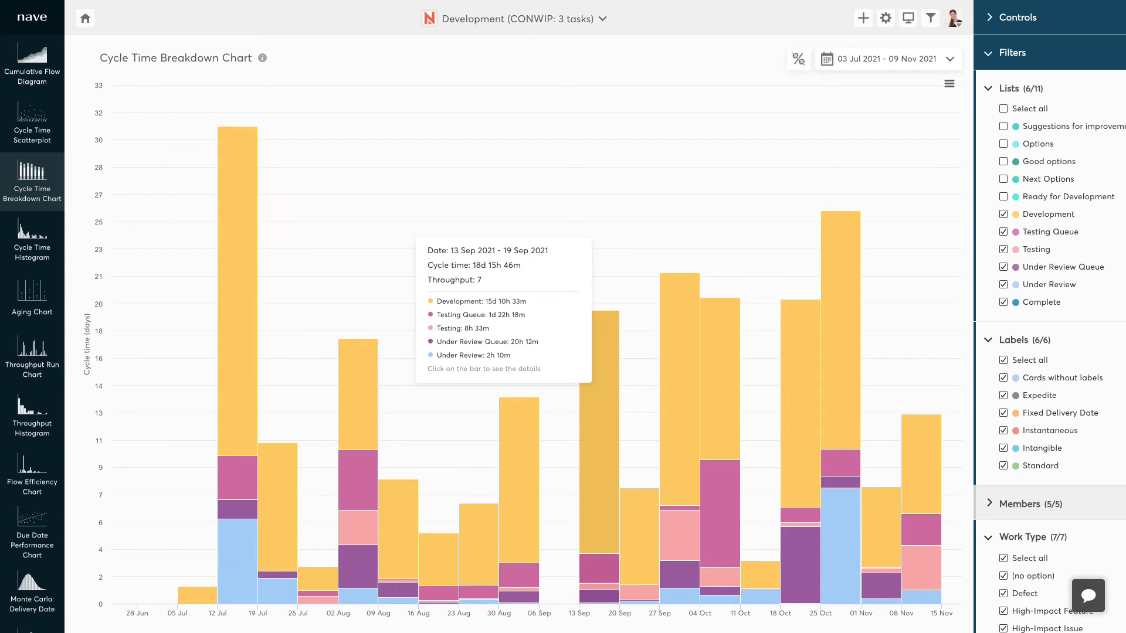
left_click(797, 59)
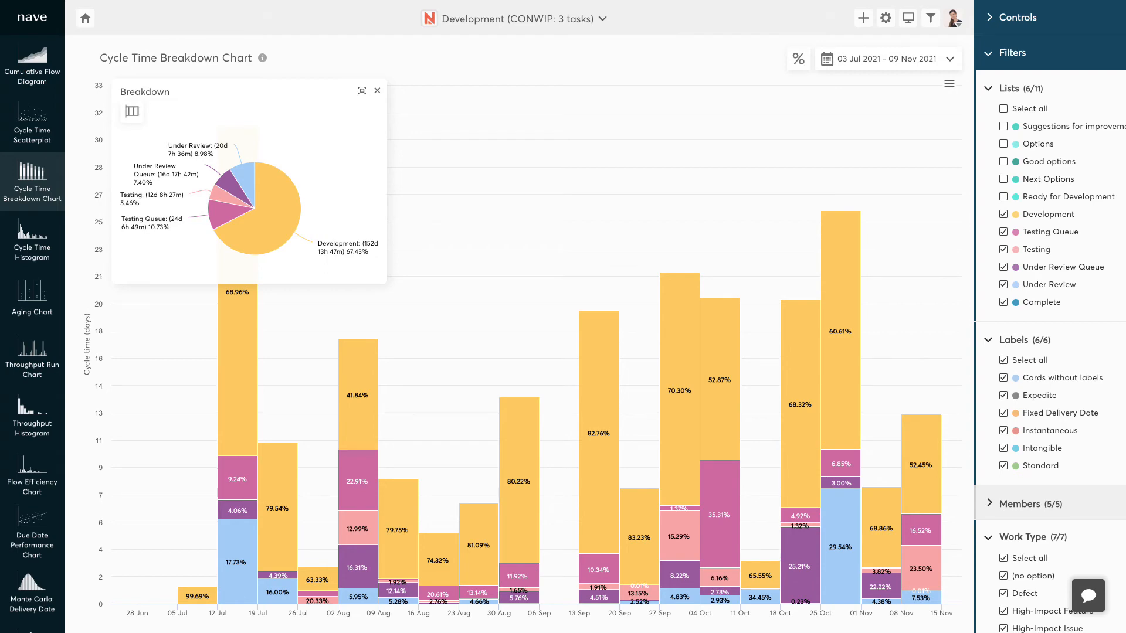
Step: Maximize the breakdown pie (Development 67.43%), then move on to the Cycle Time Histogram
left_click(364, 90)
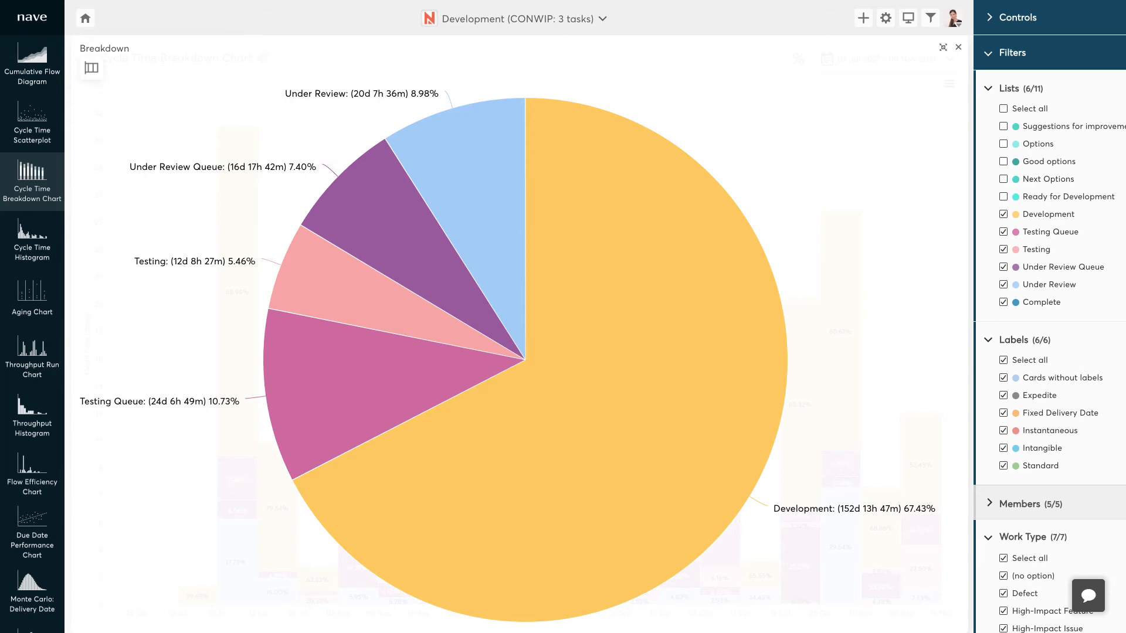
left_click(31, 237)
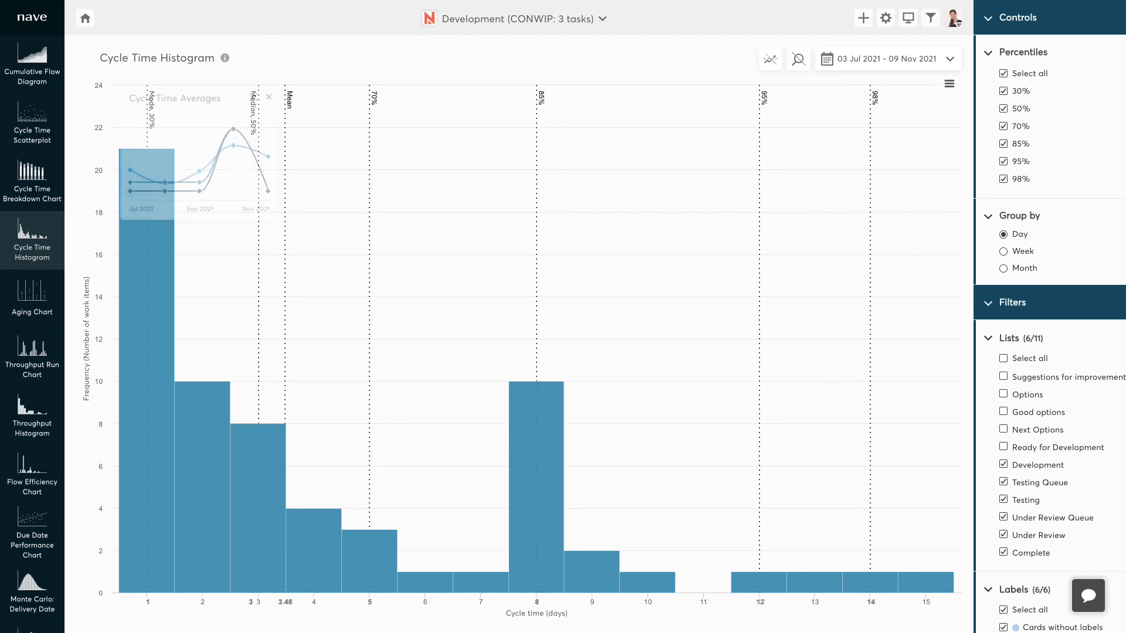
Step: Overlay the Cycle Time Averages trend on the histogram, view it enlarged, then restore the overlay
left_click(769, 58)
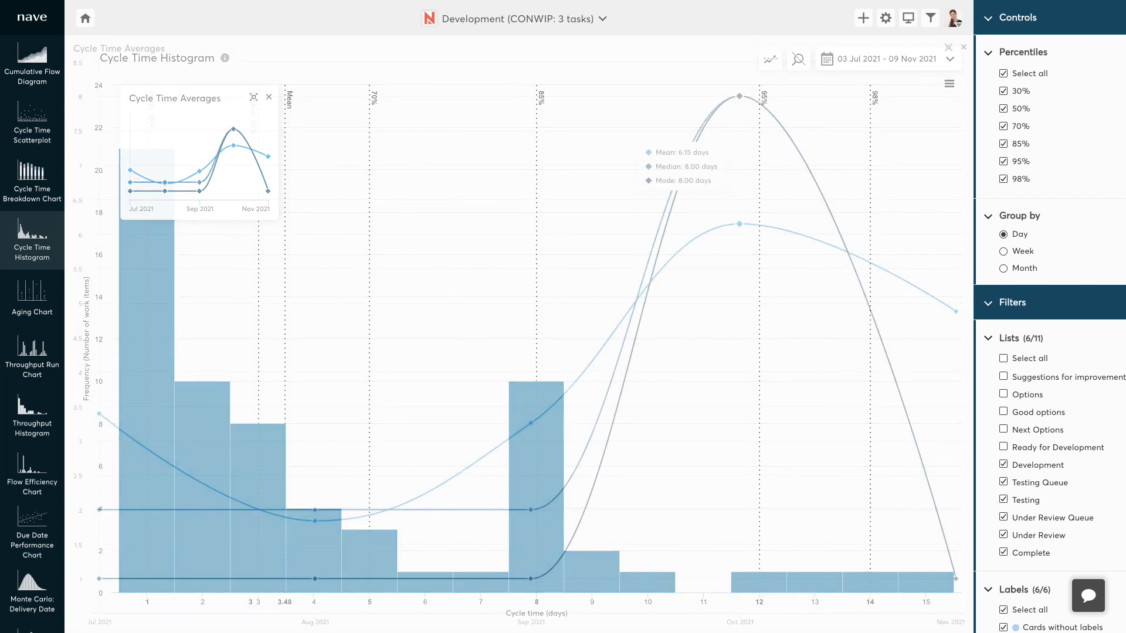
left_click(254, 98)
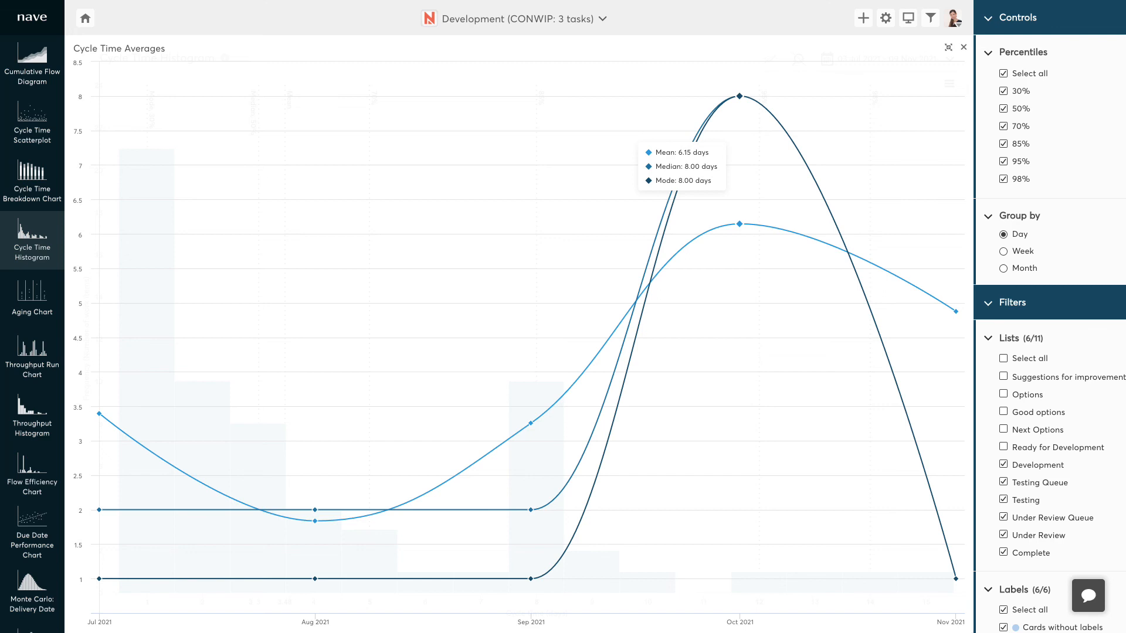
left_click(33, 238)
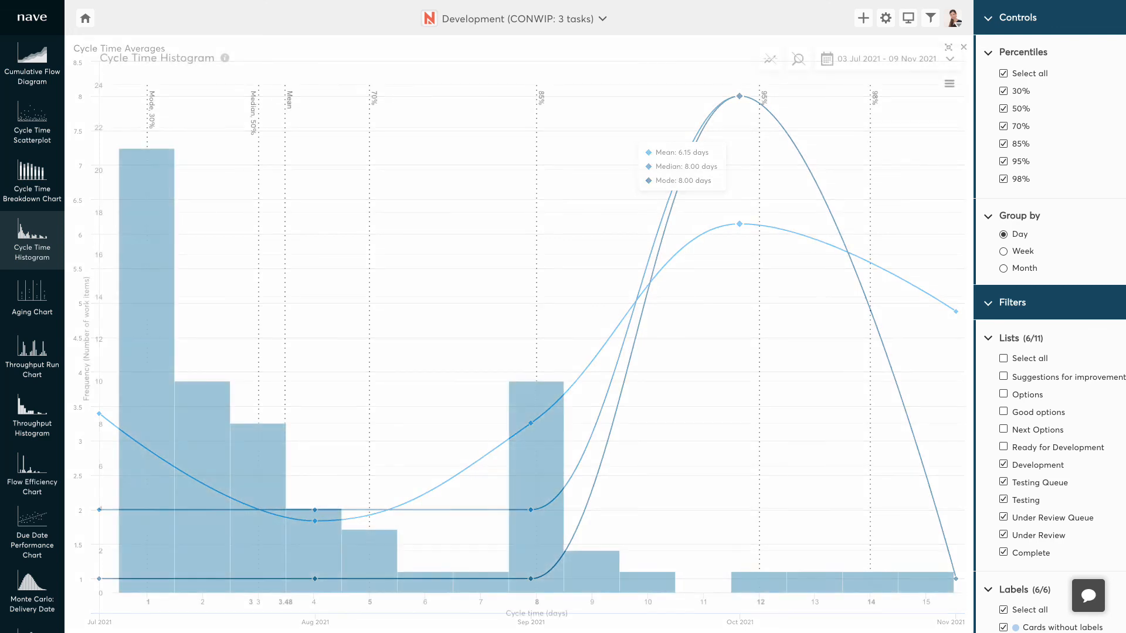